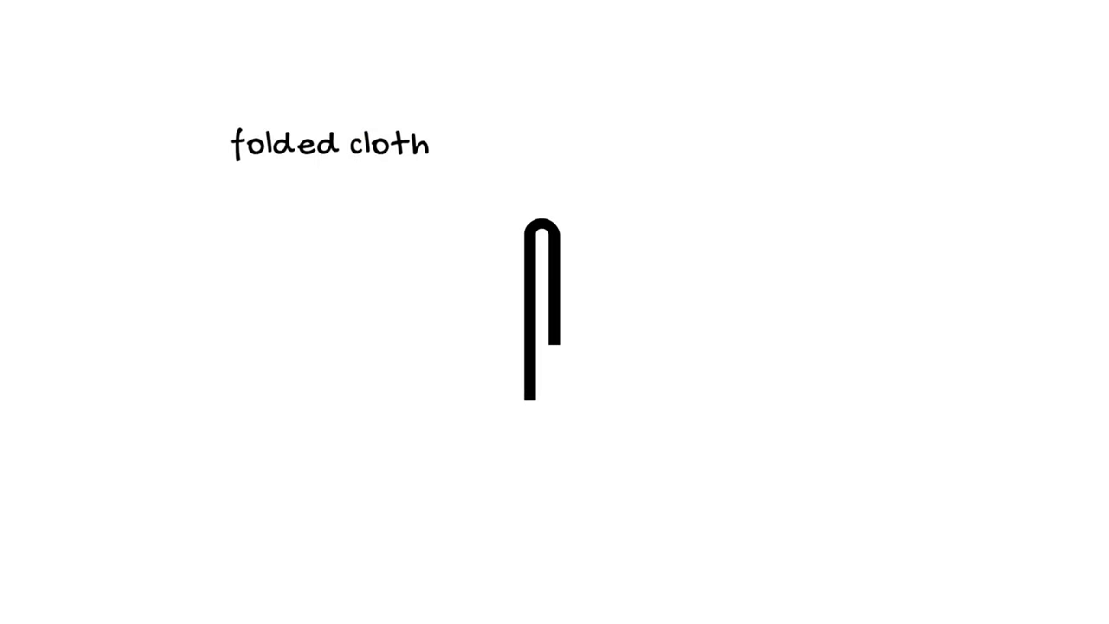
- Draw an arrow from the 'folded cloth' label to the glyph and type the letter 's'
drag(388, 180, 493, 241)
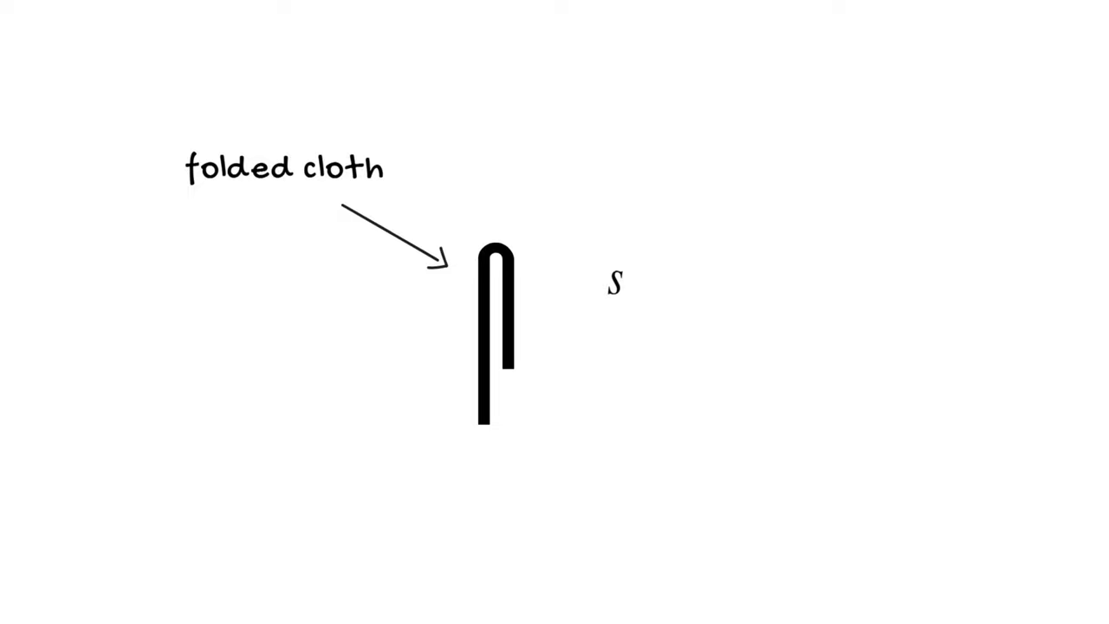
text(s)
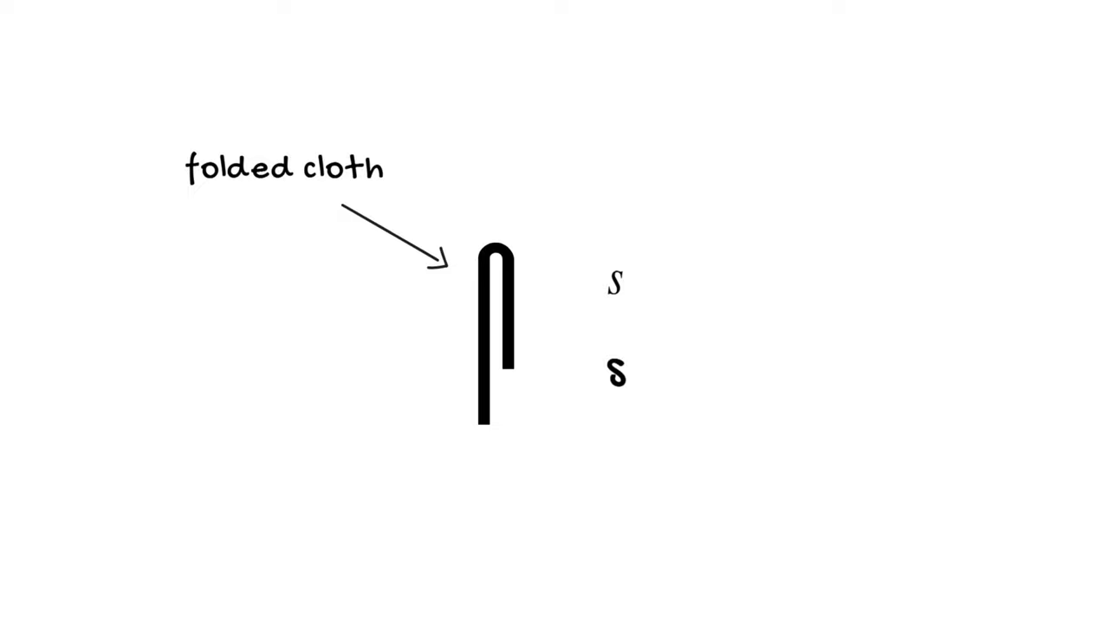